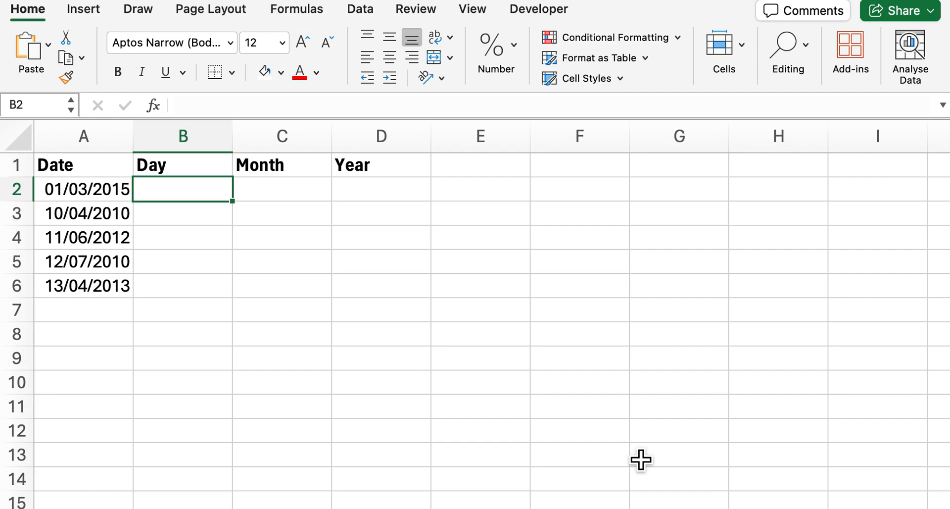
pyautogui.moveTo(131, 269)
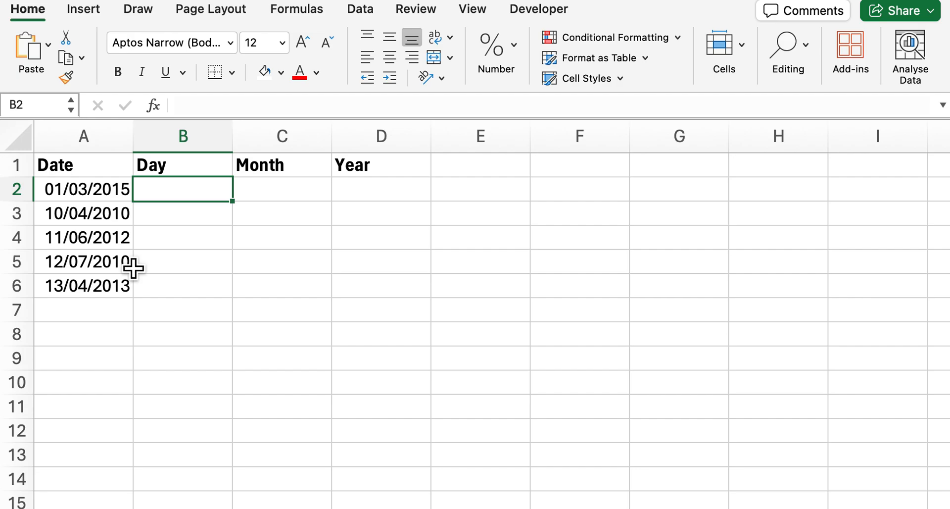
pyautogui.moveTo(103, 205)
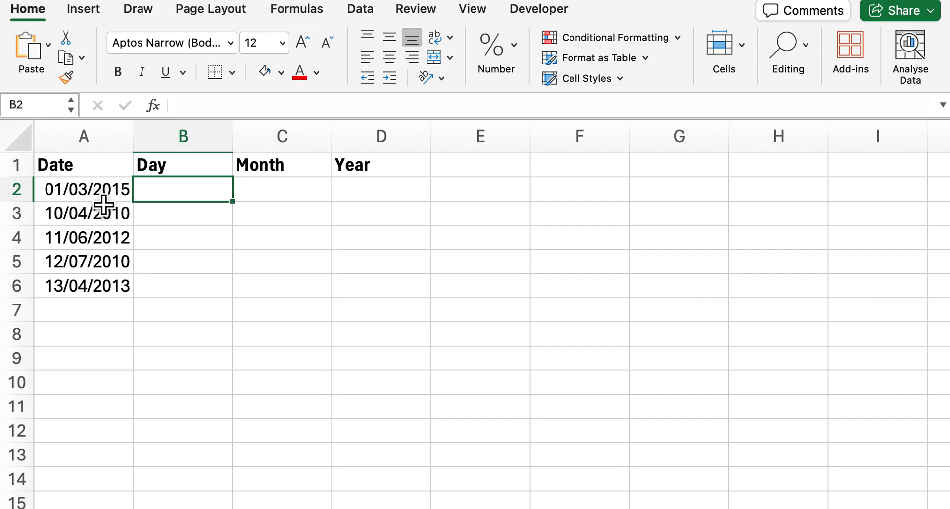
# Copy the five dates from A2:A6 into the Day, Month and Year columns B2:D6.
pyautogui.moveTo(83, 189); pyautogui.dragTo(83, 285)
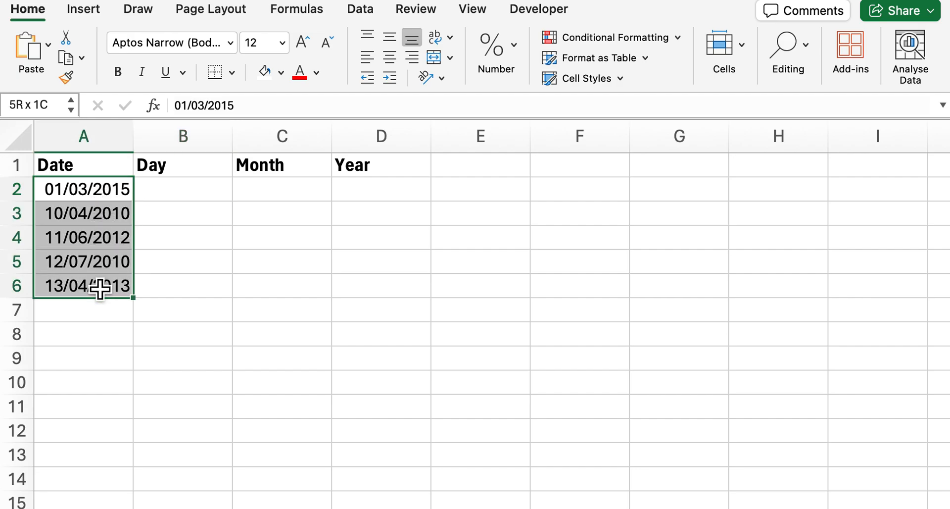
pyautogui.moveTo(102, 289); pyautogui.dragTo(363, 306)
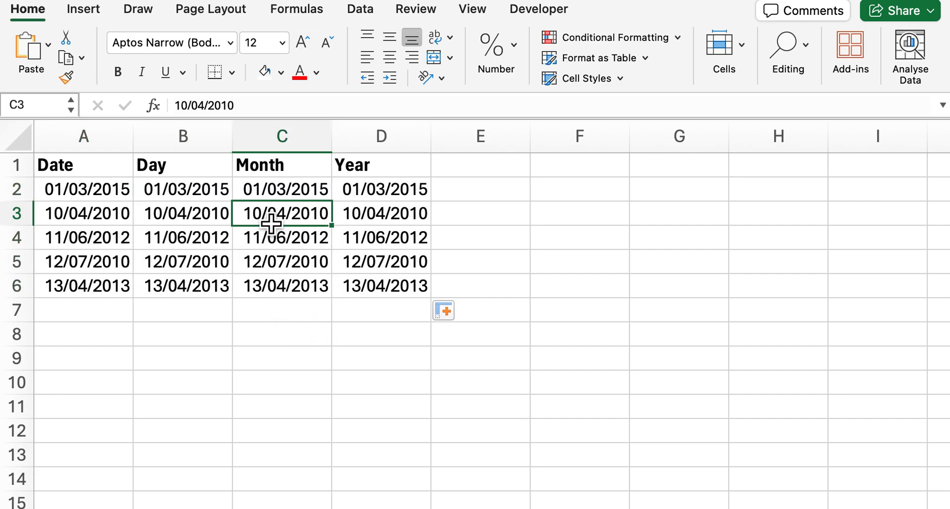
pyautogui.moveTo(193, 200)
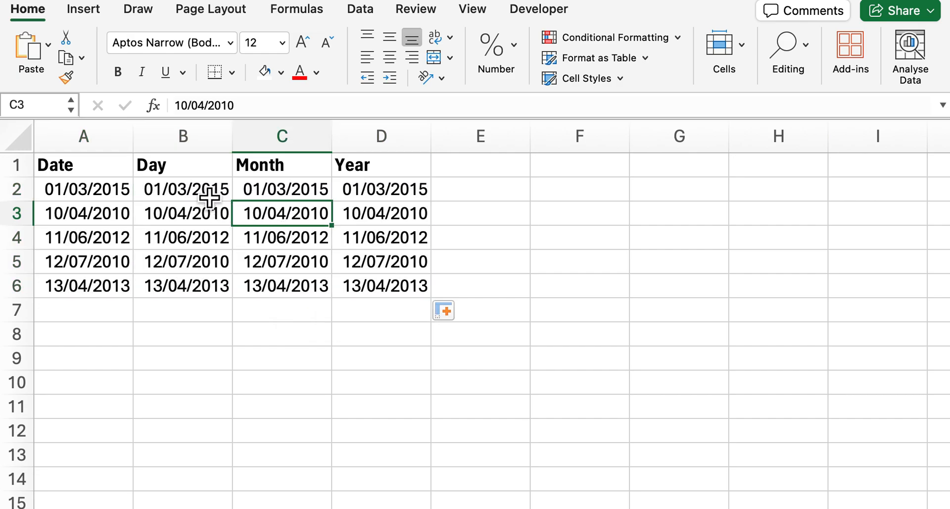
# Format the Day dates B2:B6 with custom code dddd to show full weekday names.
pyautogui.moveTo(185, 188); pyautogui.dragTo(185, 285)
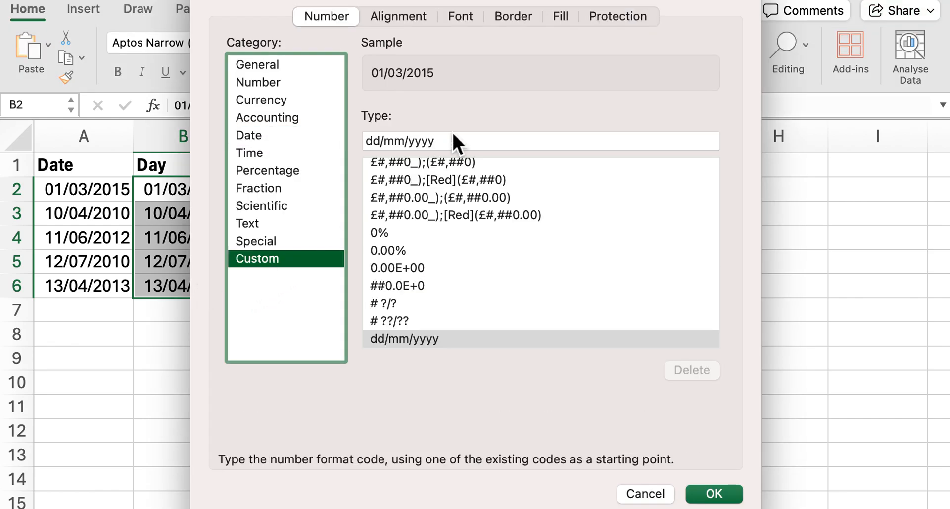
pyautogui.write('d')
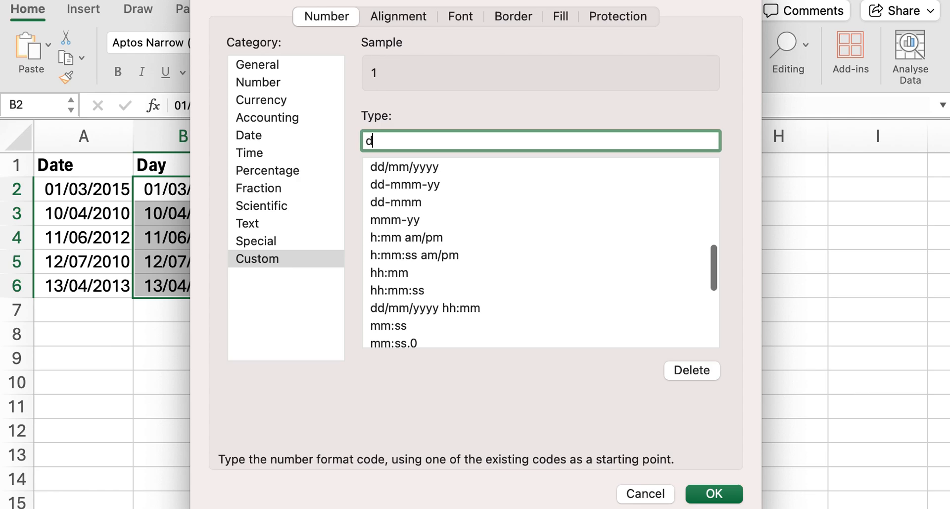
pyautogui.write('ddd')
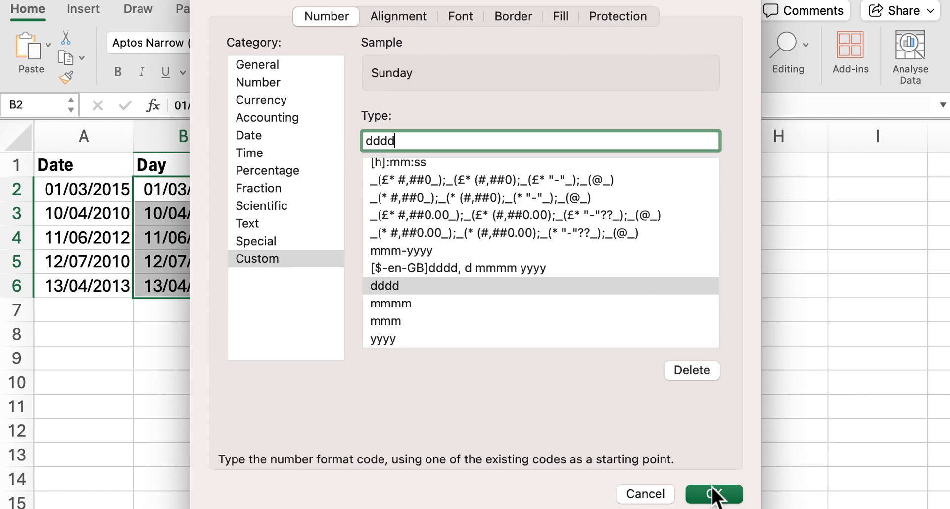
pyautogui.click(713, 493)
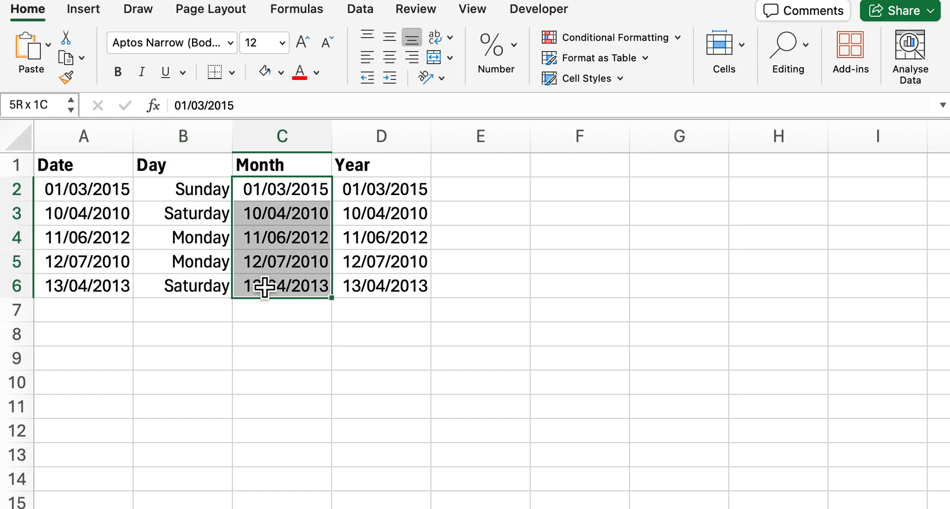
# Format the Month dates C2:C6 with custom code mmmm to show full month names.
pyautogui.click(282, 285)
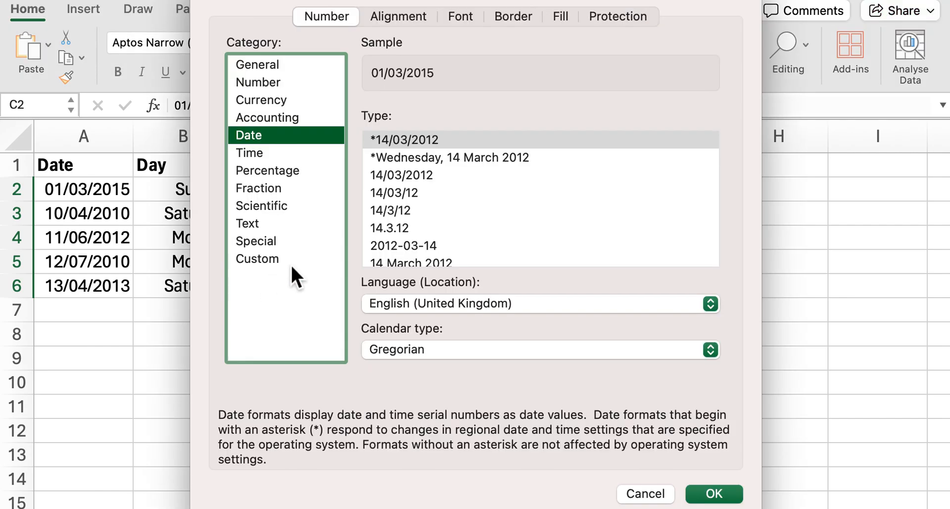
pyautogui.click(257, 259)
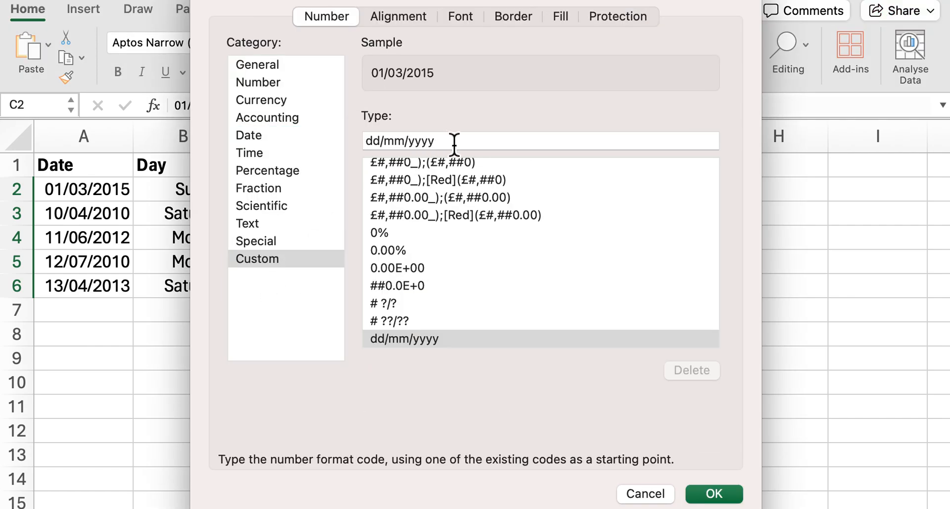
pyautogui.write('mmmm')
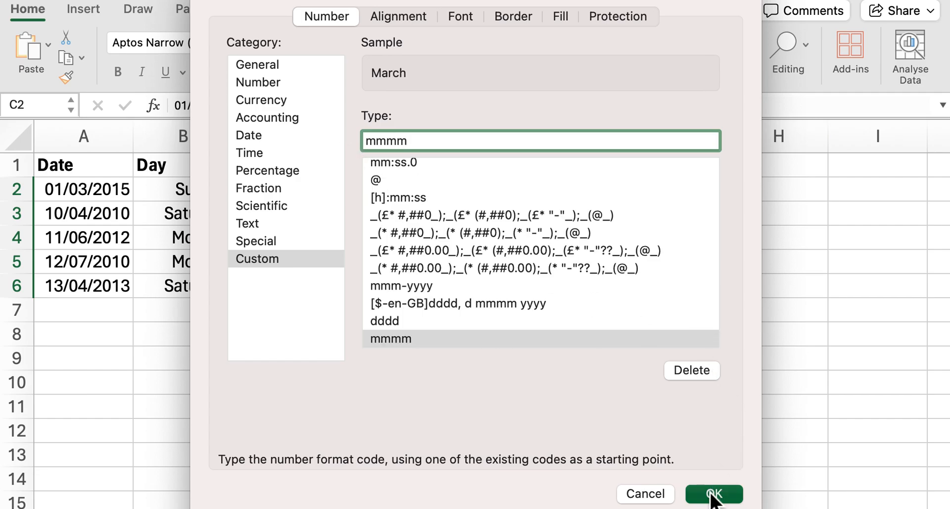
pyautogui.click(713, 492)
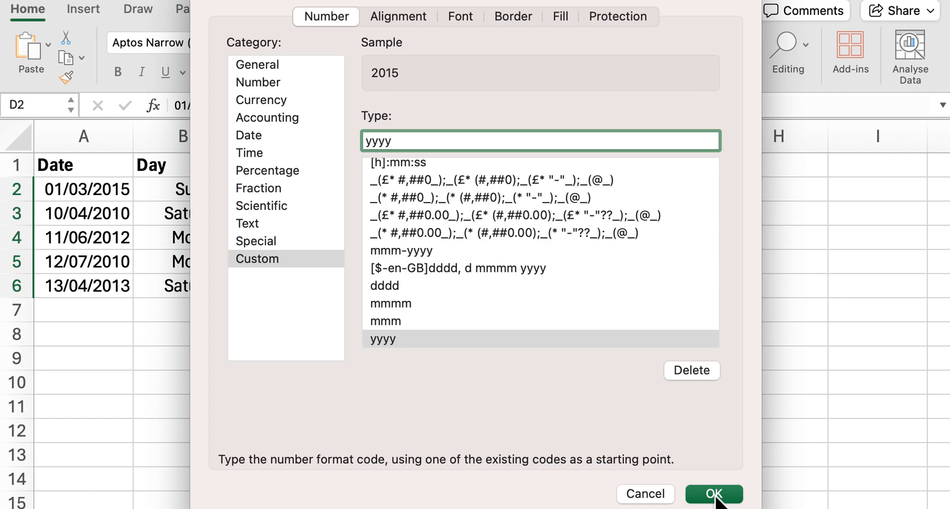
# Apply the custom yyyy format so the Year dates D2:D6 show only the year.
pyautogui.click(713, 493)
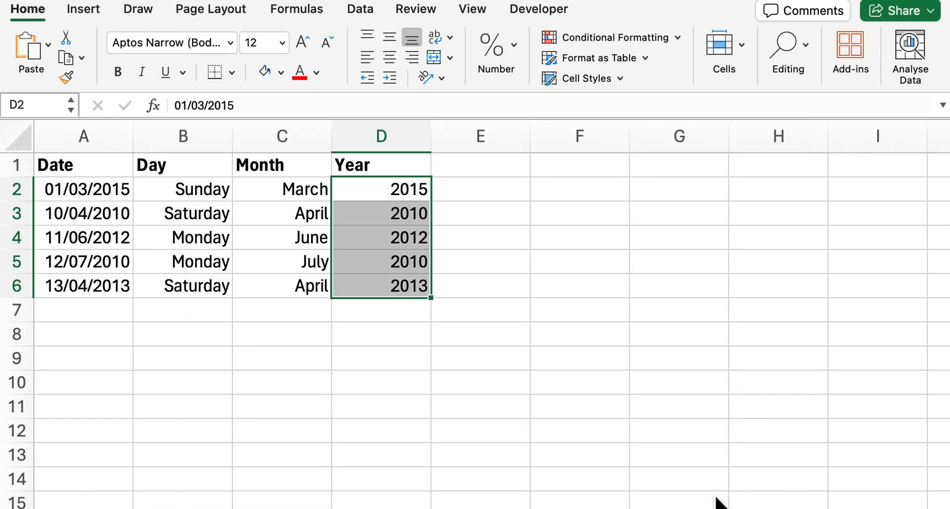
pyautogui.moveTo(533, 327)
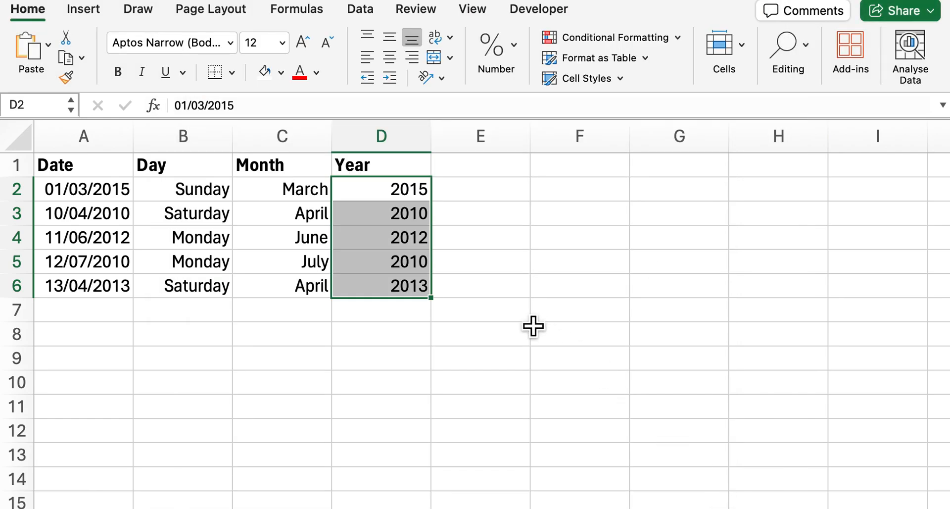